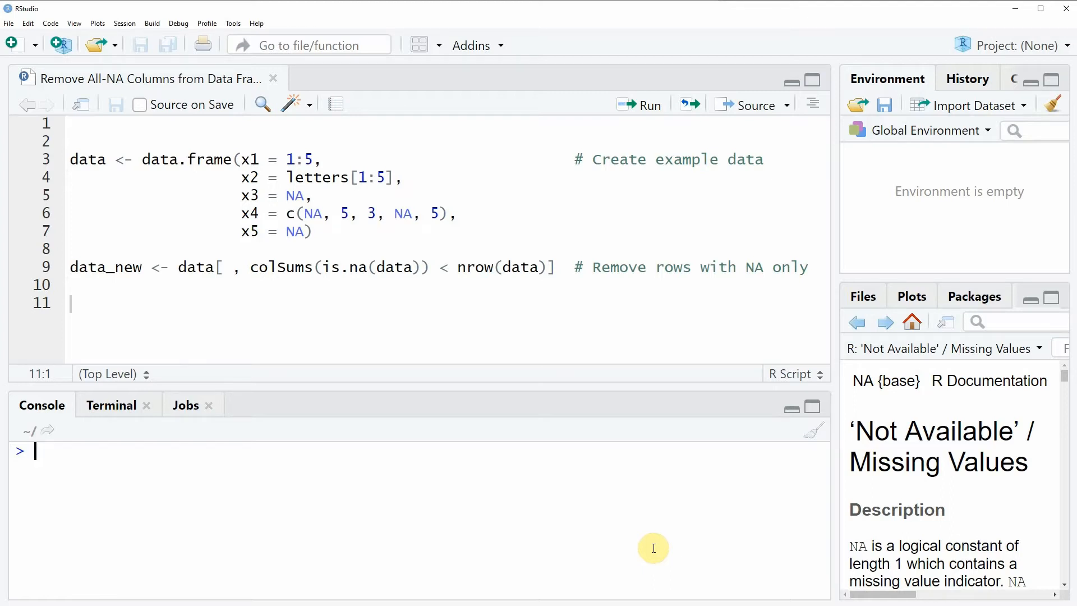
mouse_move(87, 239)
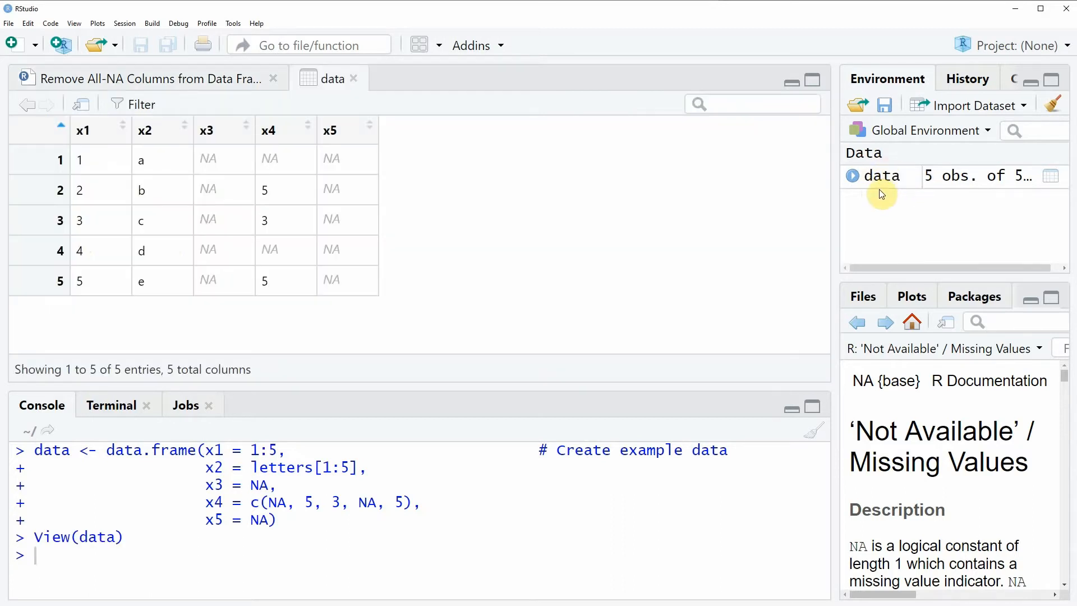
mouse_move(310, 188)
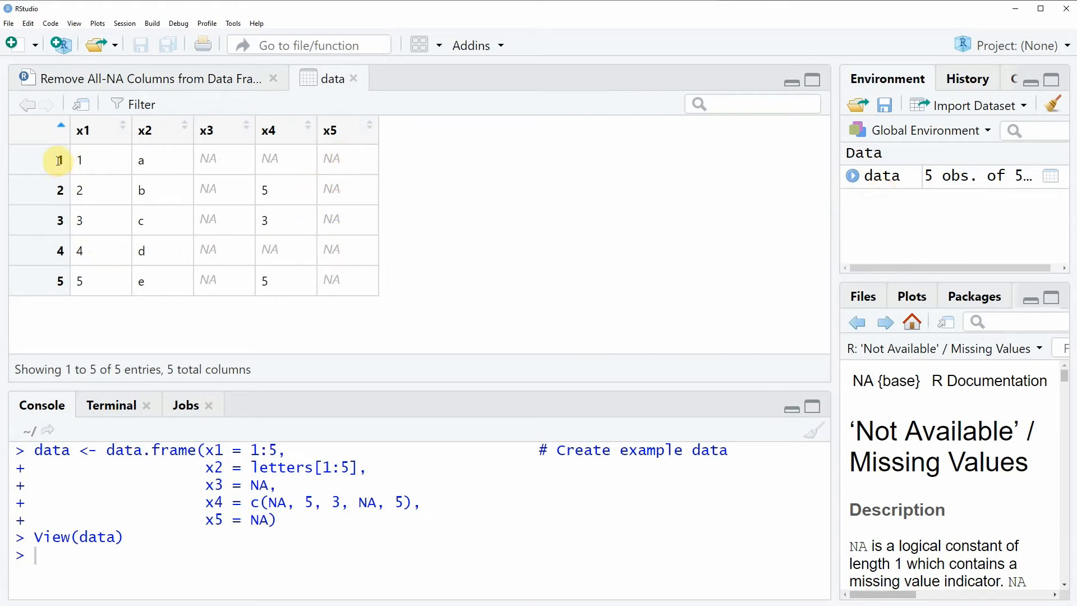
mouse_move(96, 133)
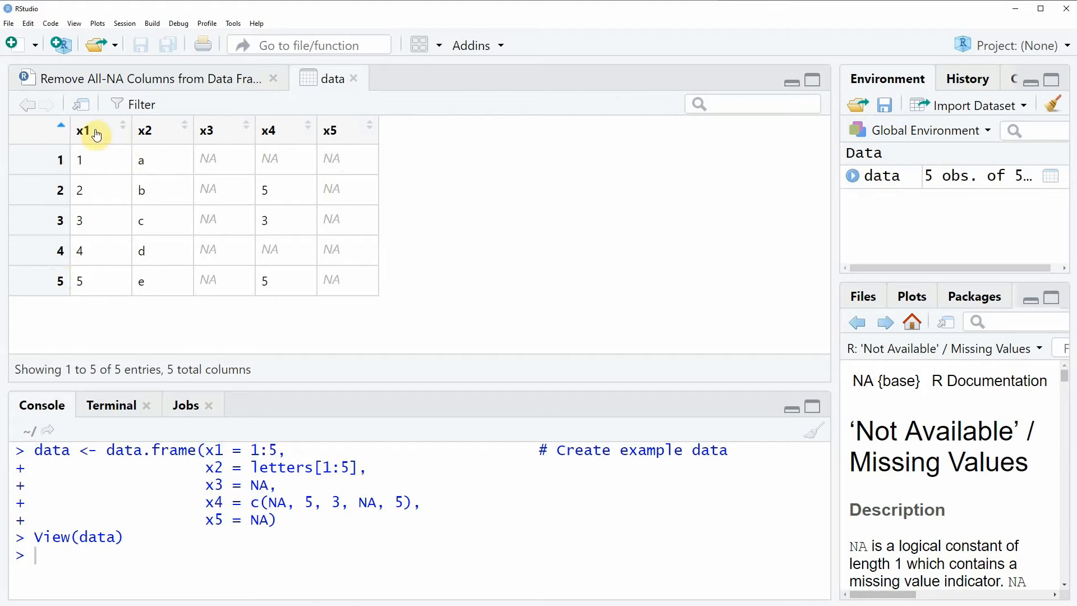
mouse_move(170, 137)
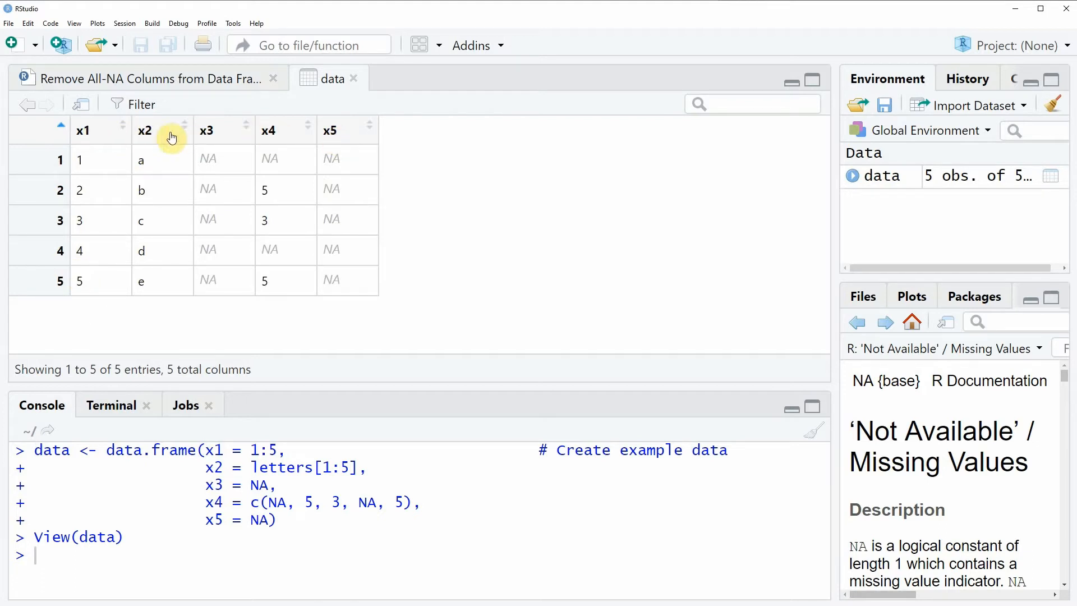
mouse_move(344, 142)
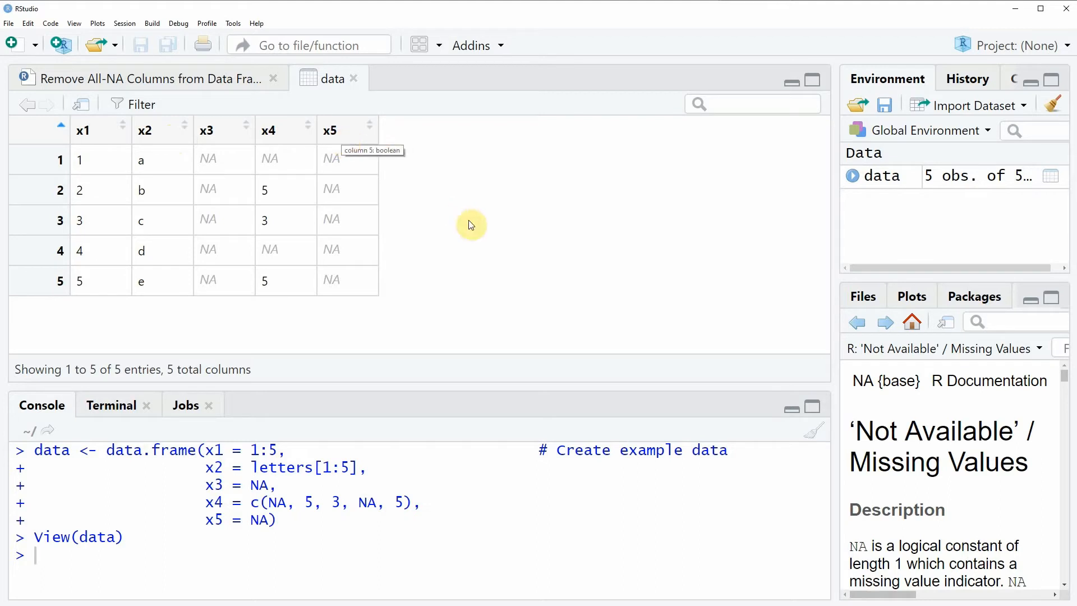
mouse_move(232, 204)
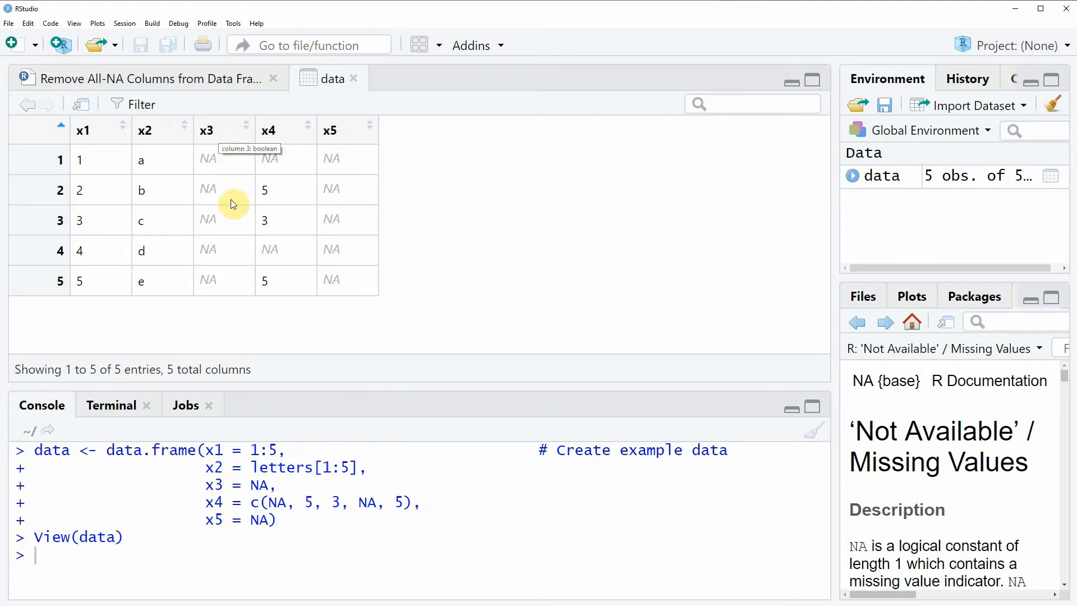
mouse_move(356, 320)
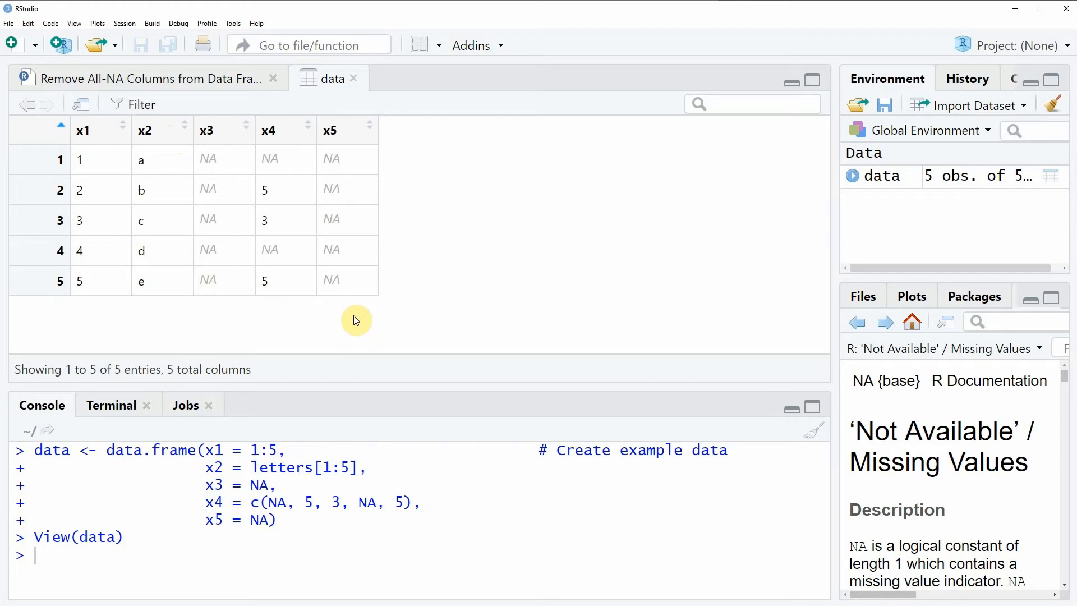
mouse_move(296, 167)
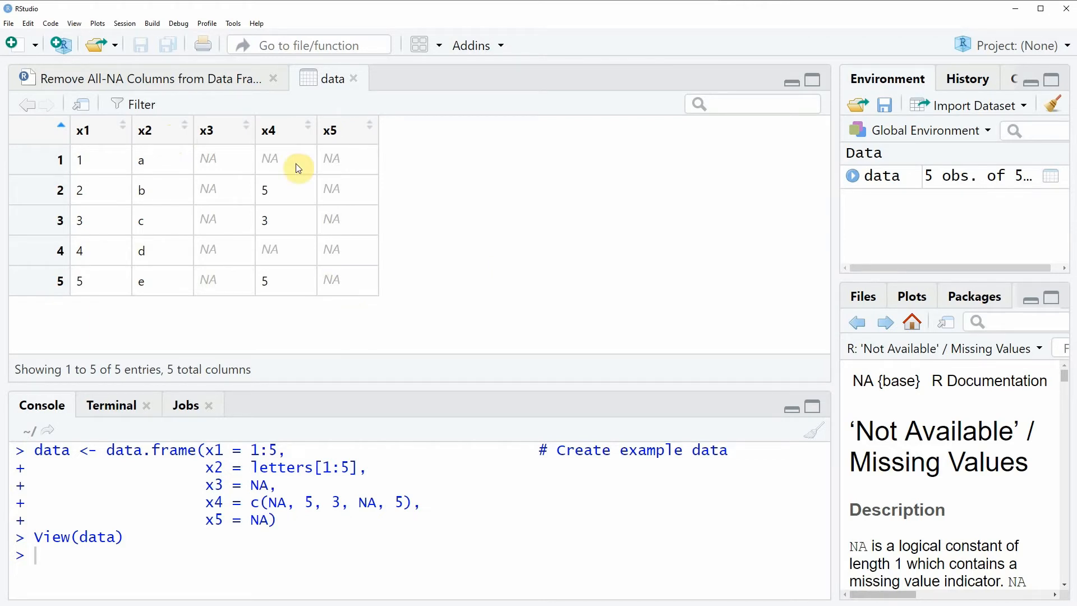
mouse_move(300, 130)
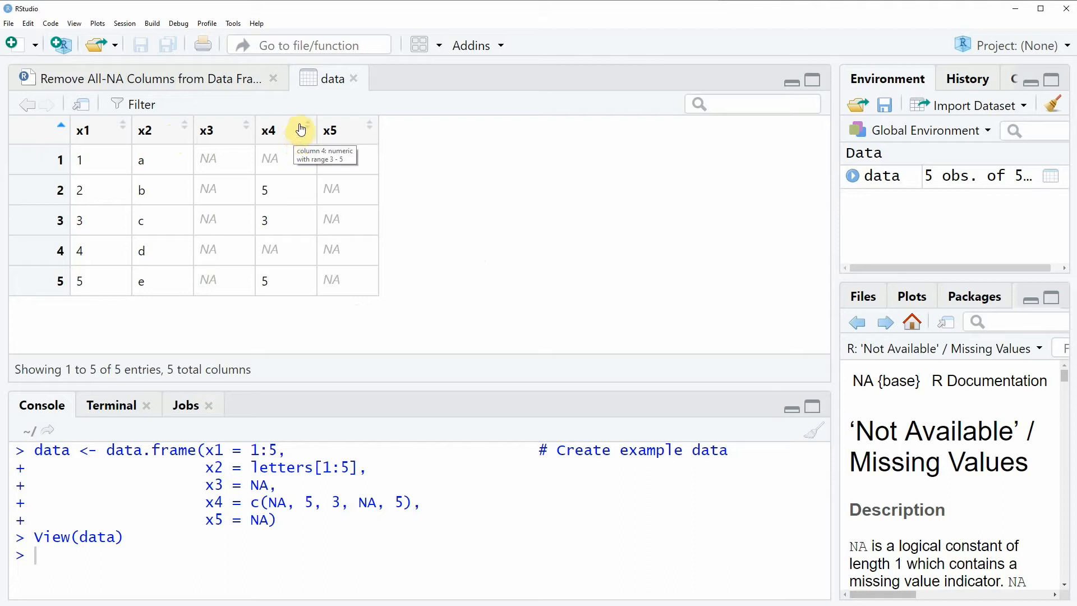
mouse_move(298, 293)
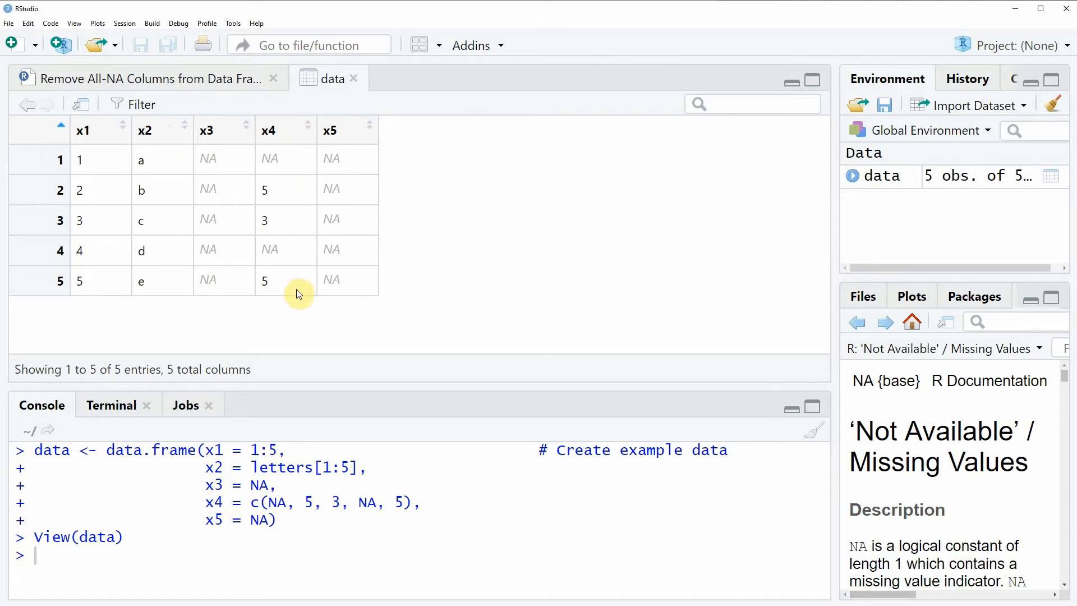
mouse_move(306, 274)
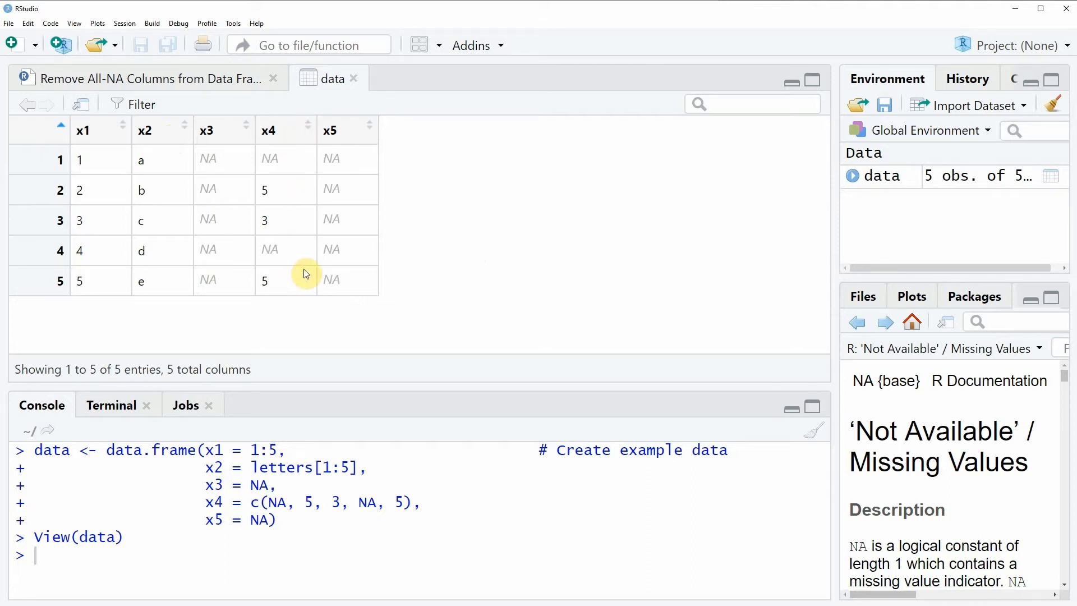
mouse_move(295, 285)
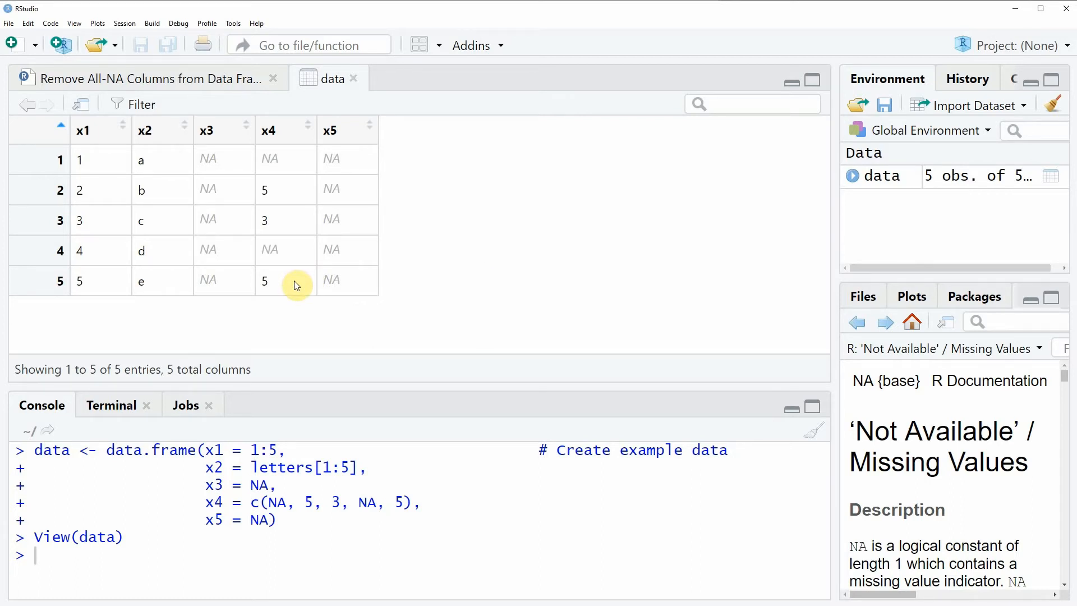
mouse_move(225, 130)
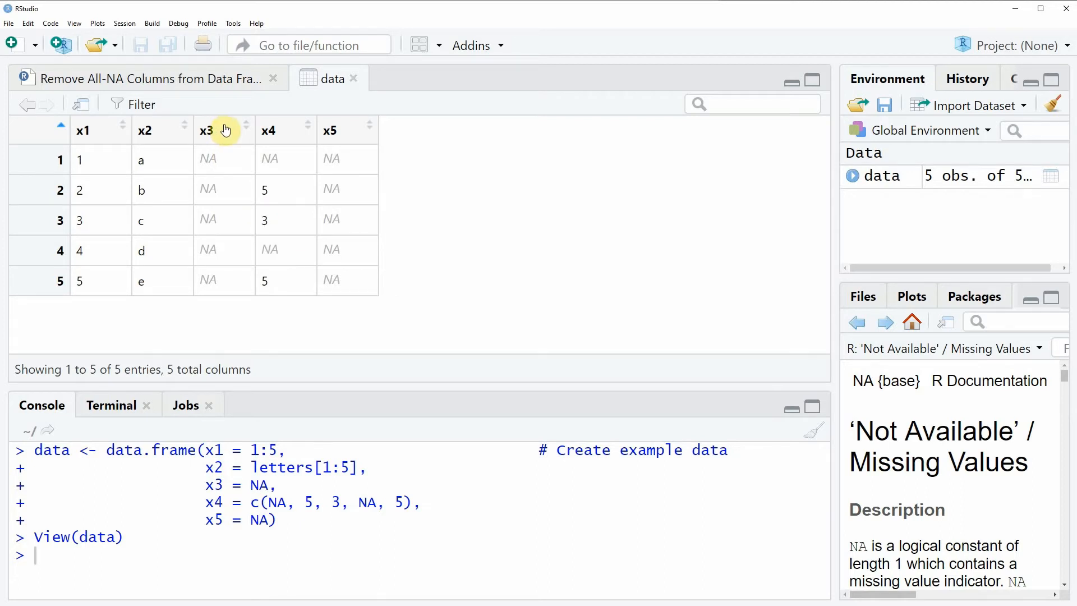
mouse_move(349, 135)
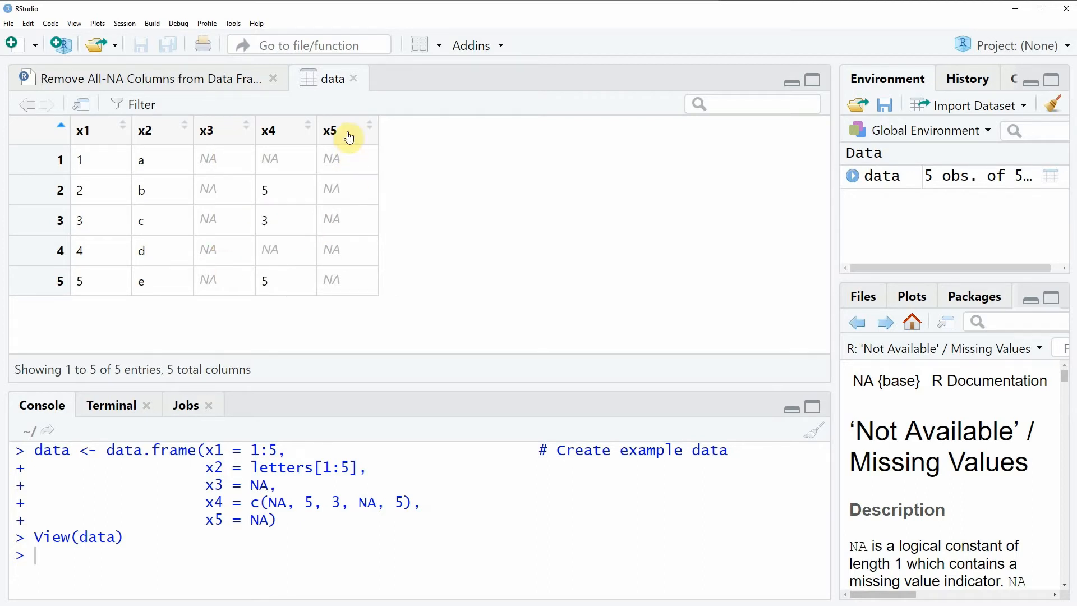
- Return from the data viewer to the R script
left_click(145, 78)
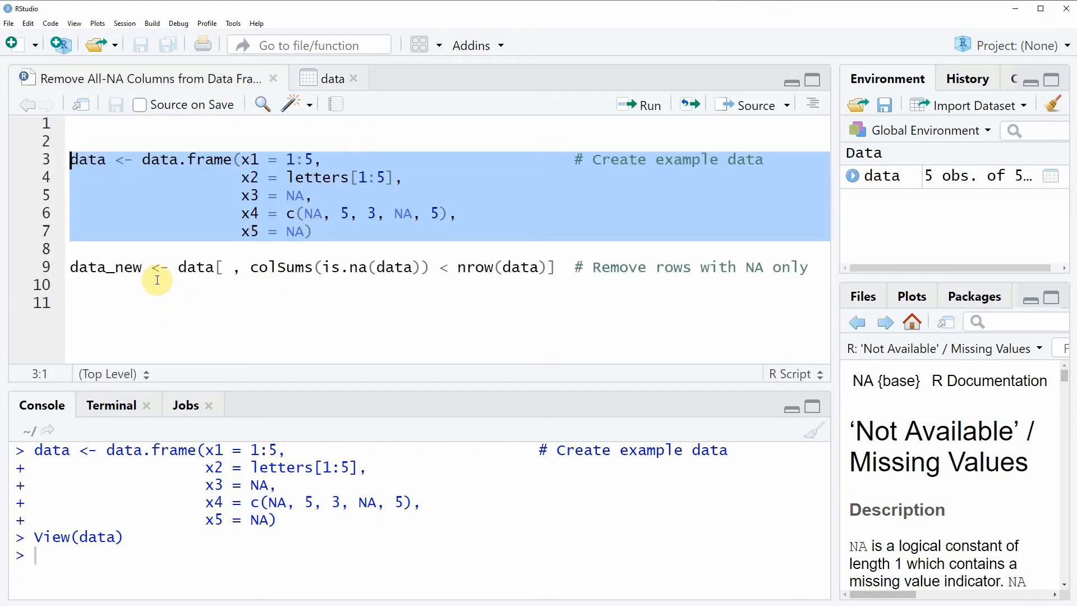
- Run the line creating data_new without all-NA columns, then view data_new from the Environment pane
left_click(72, 267)
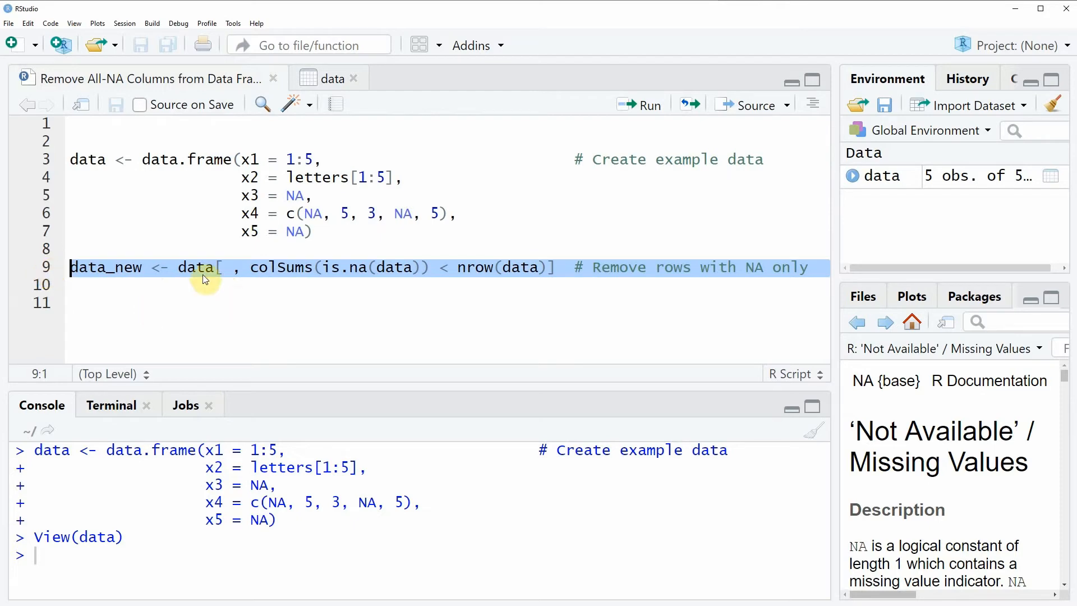
mouse_move(250, 274)
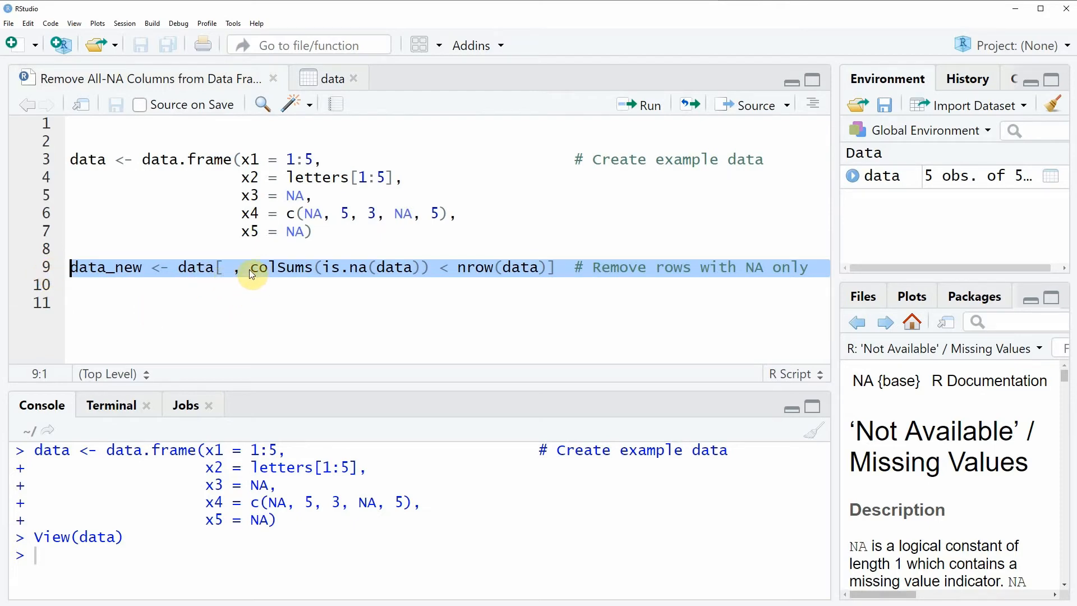
left_click(204, 267)
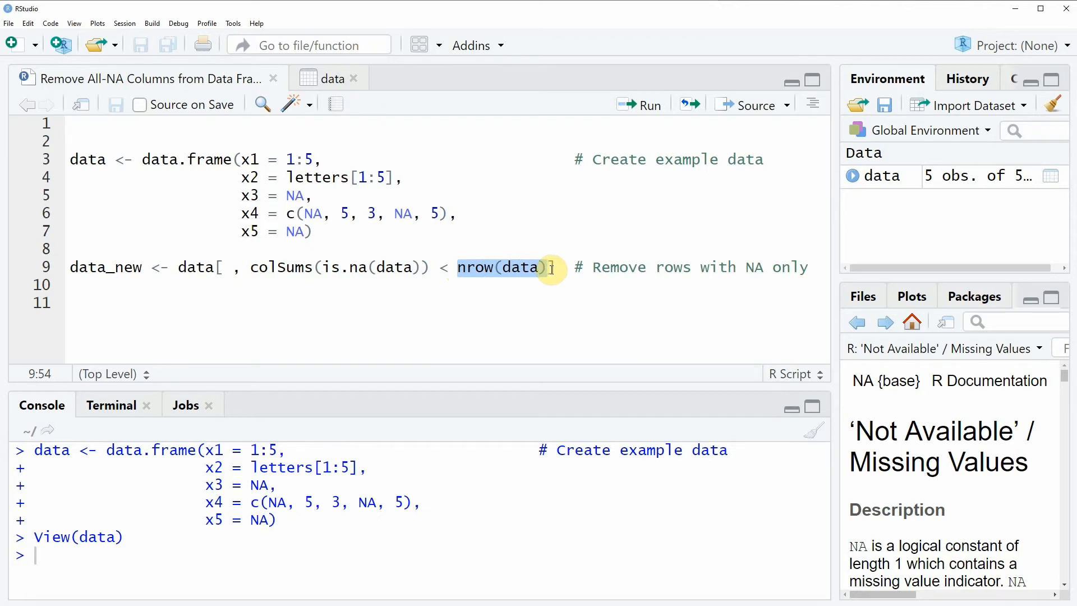
mouse_move(55, 283)
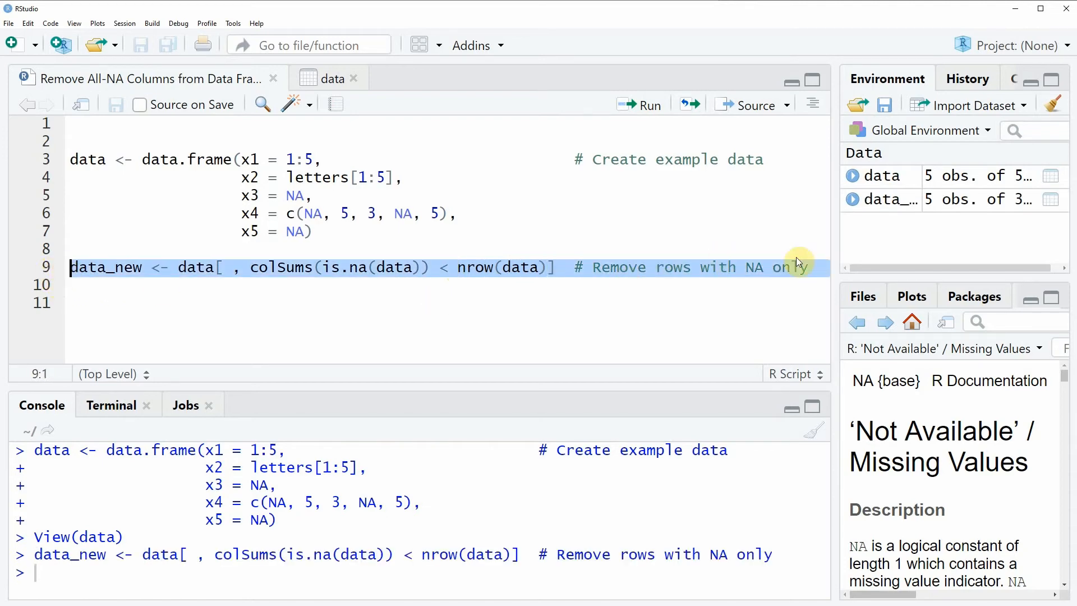
mouse_move(902, 200)
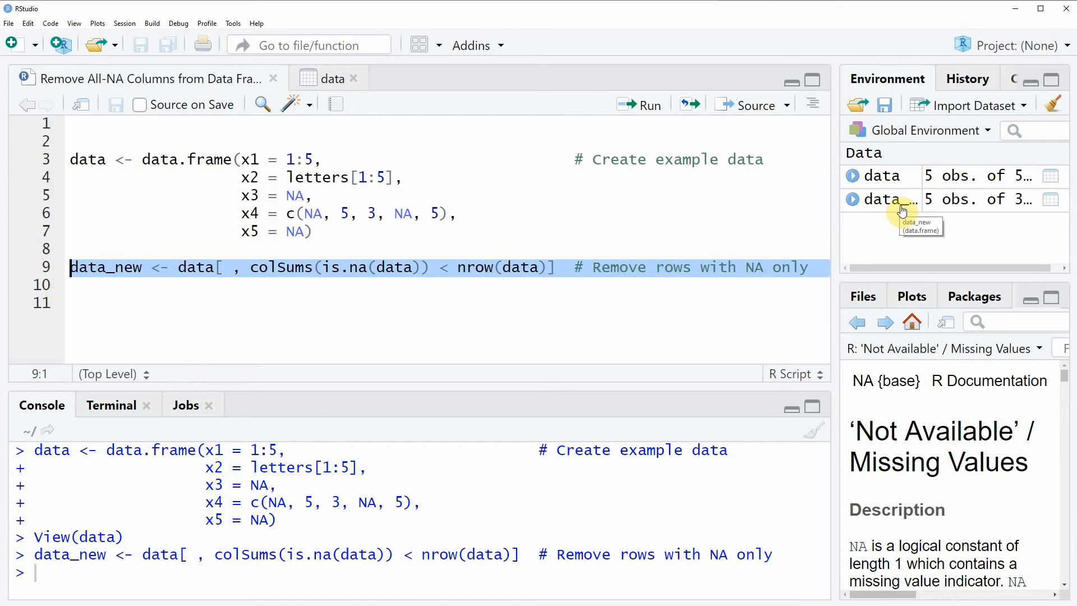
left_click(882, 199)
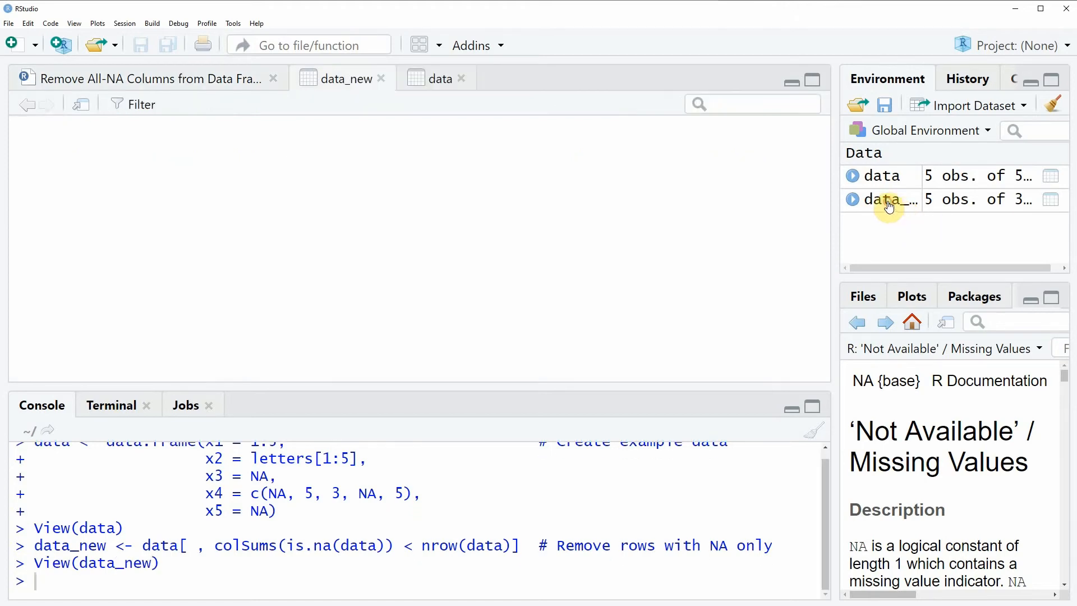
- Confirm the data_new table lists only columns x1, x2 and x4
left_click(886, 200)
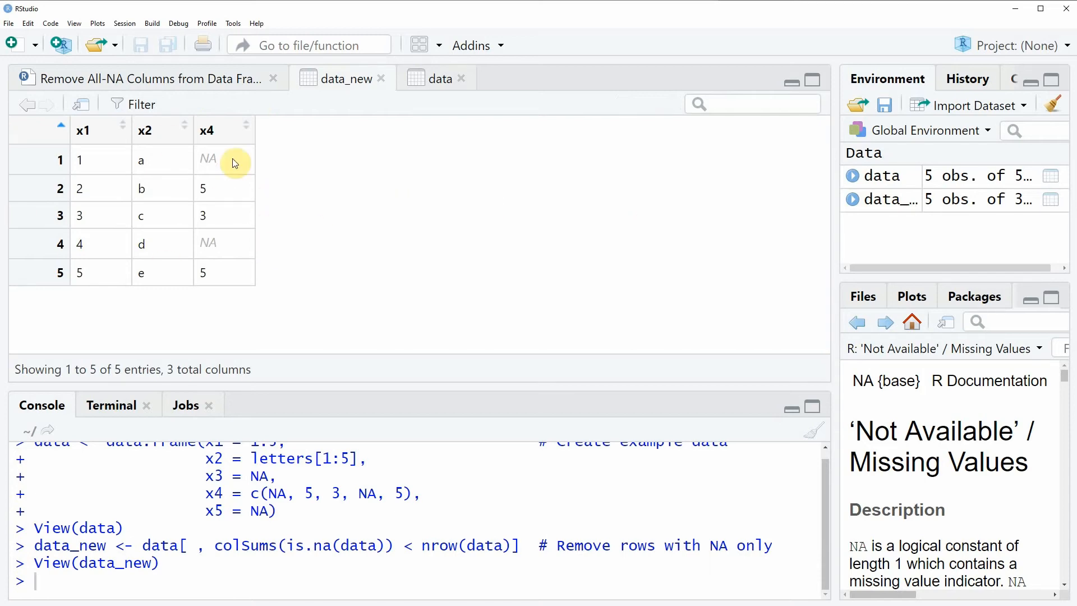
mouse_move(255, 171)
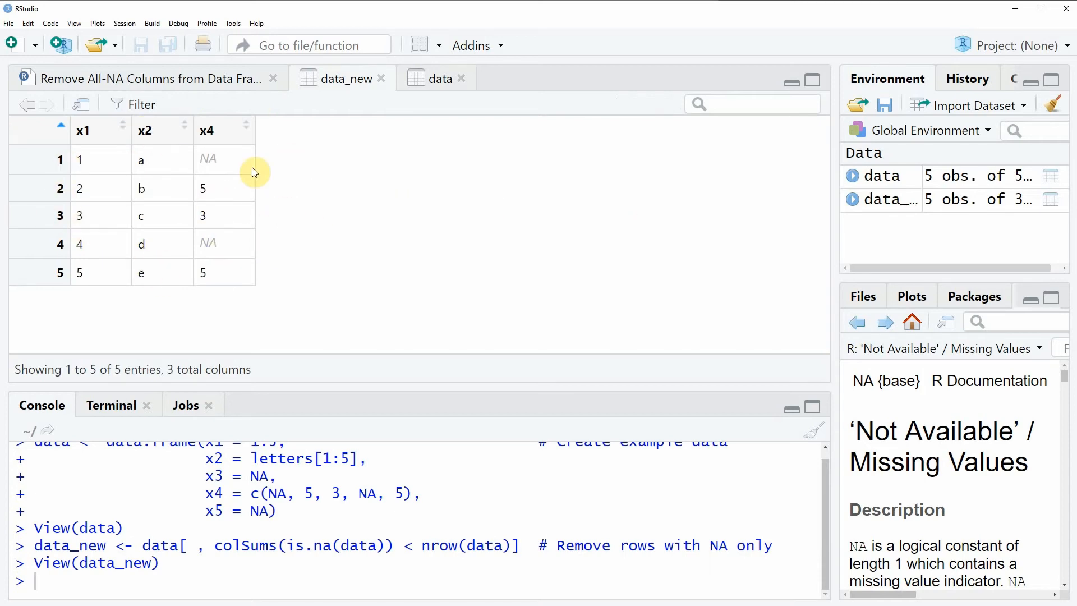
mouse_move(201, 210)
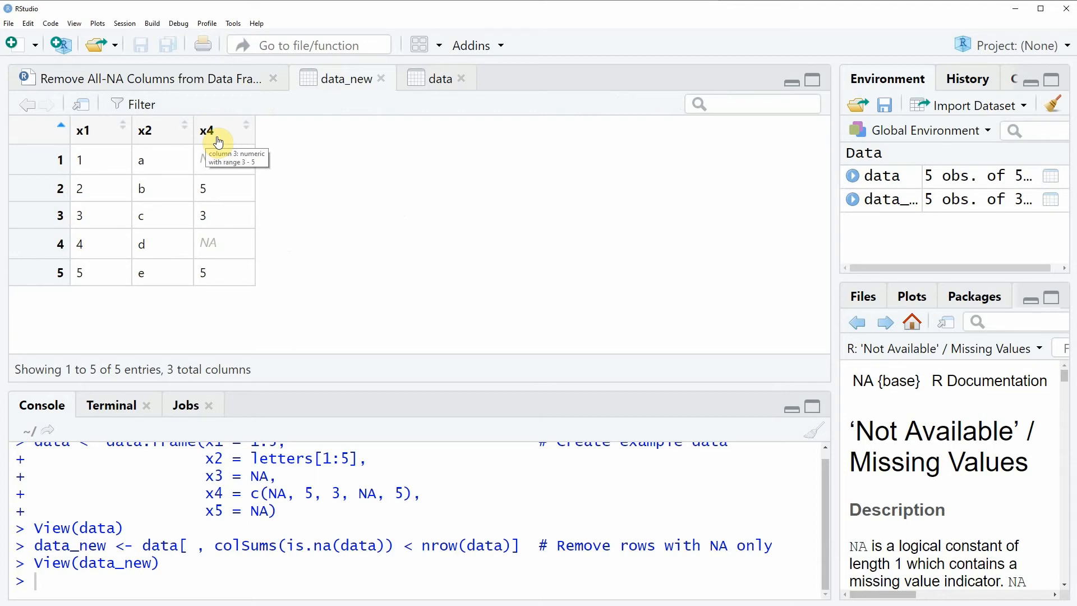
mouse_move(301, 164)
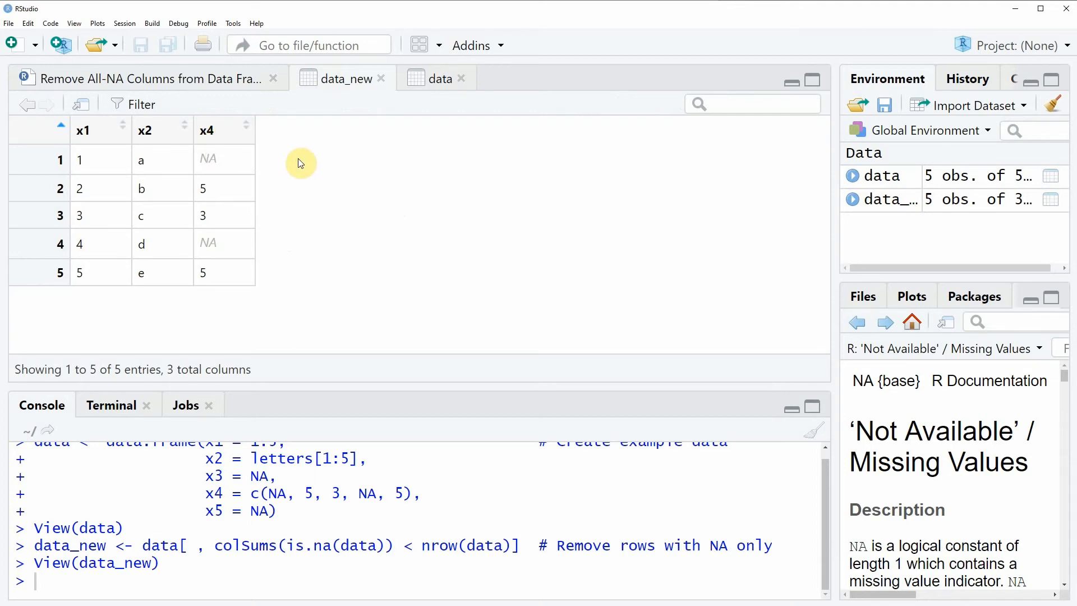